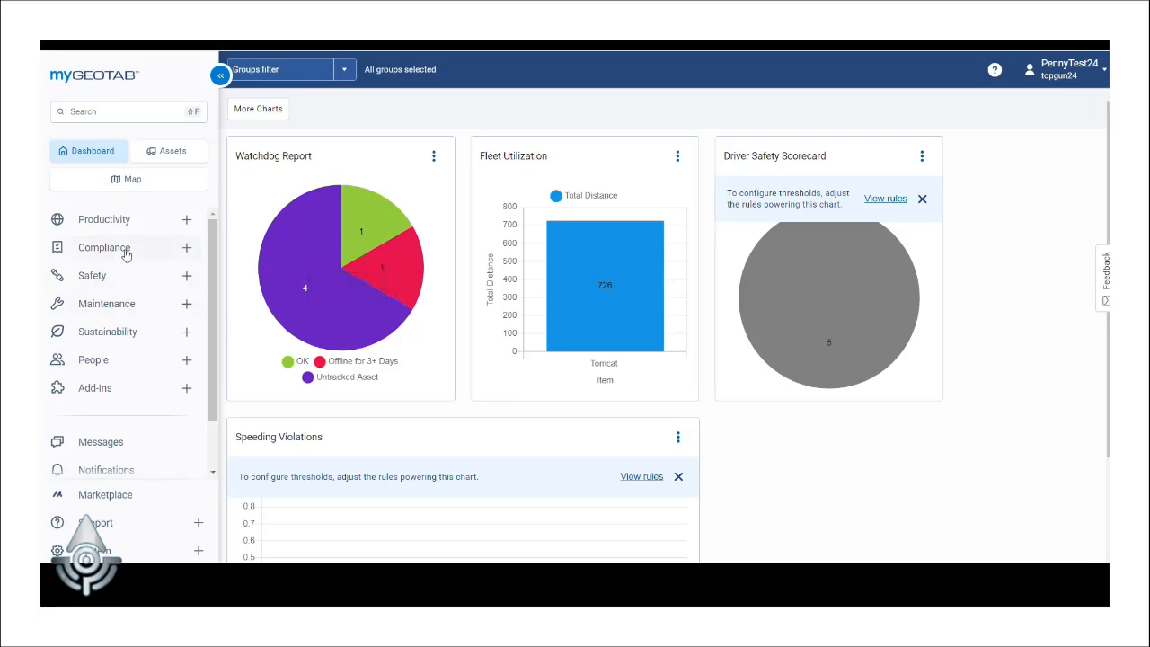
# - Expand the Compliance section in the left navigation to list its reports
pyautogui.click(105, 248)
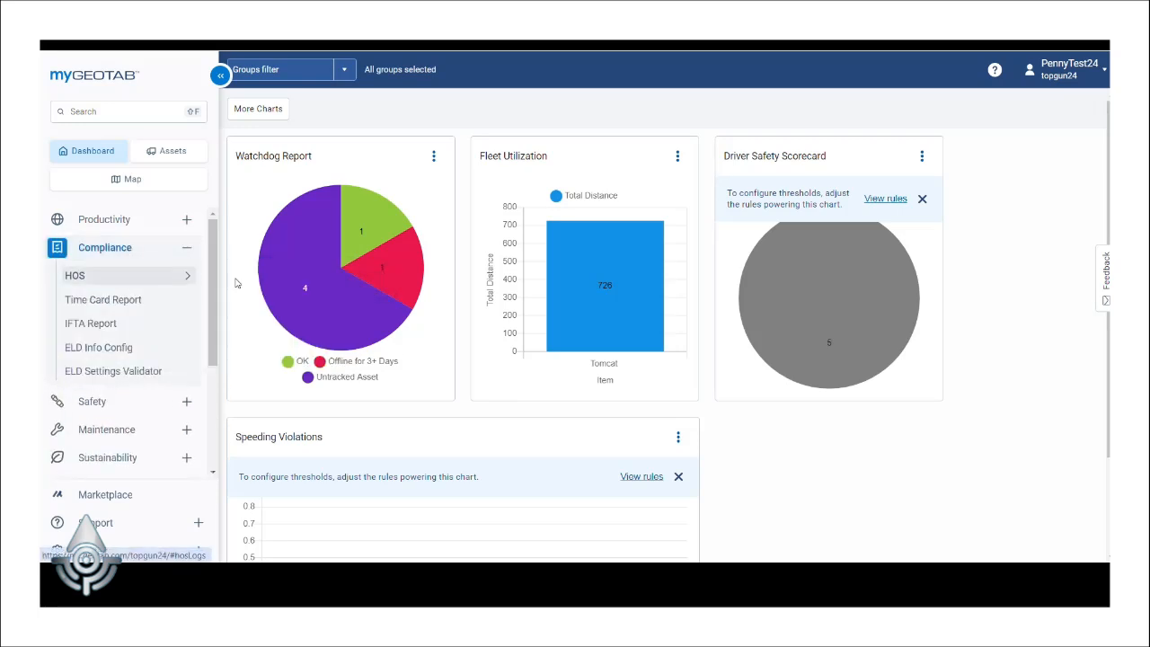
# - Show Tom Kazansky's HOS logs for last week and bring up the print dialog
pyautogui.click(75, 275)
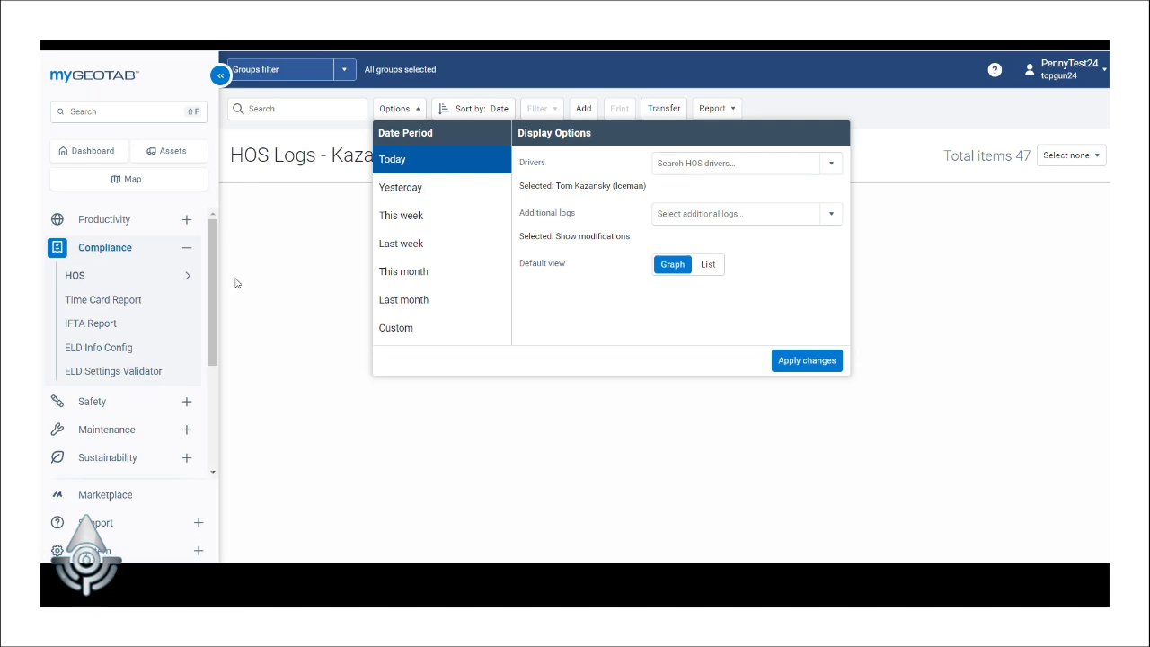
pyautogui.click(401, 244)
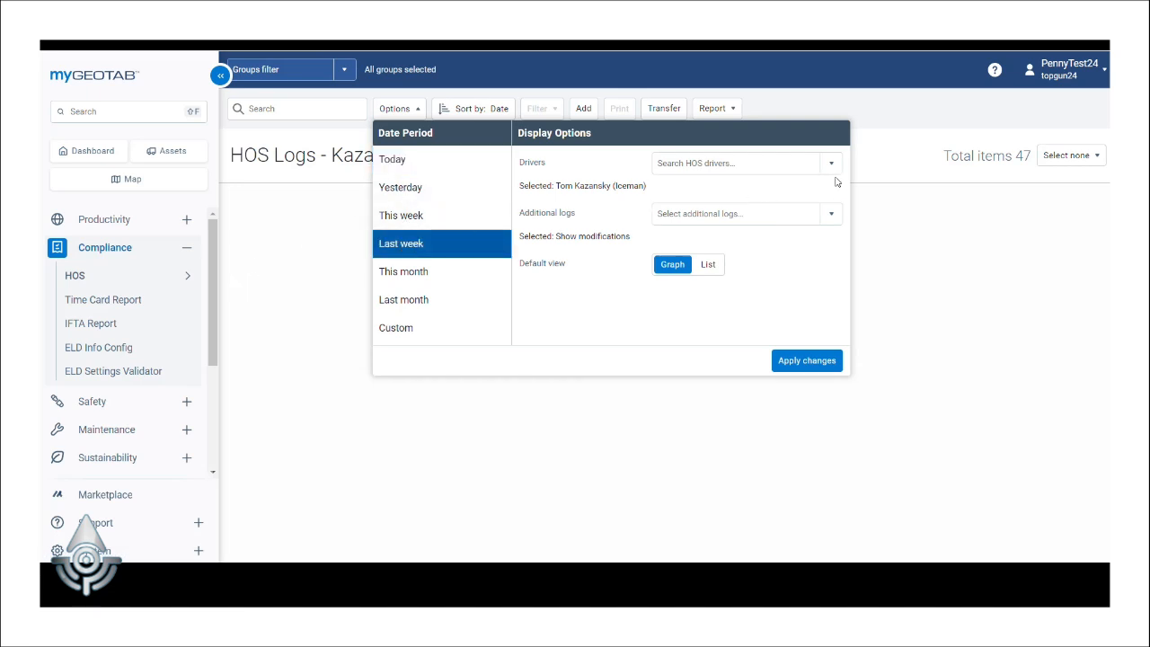
pyautogui.click(830, 162)
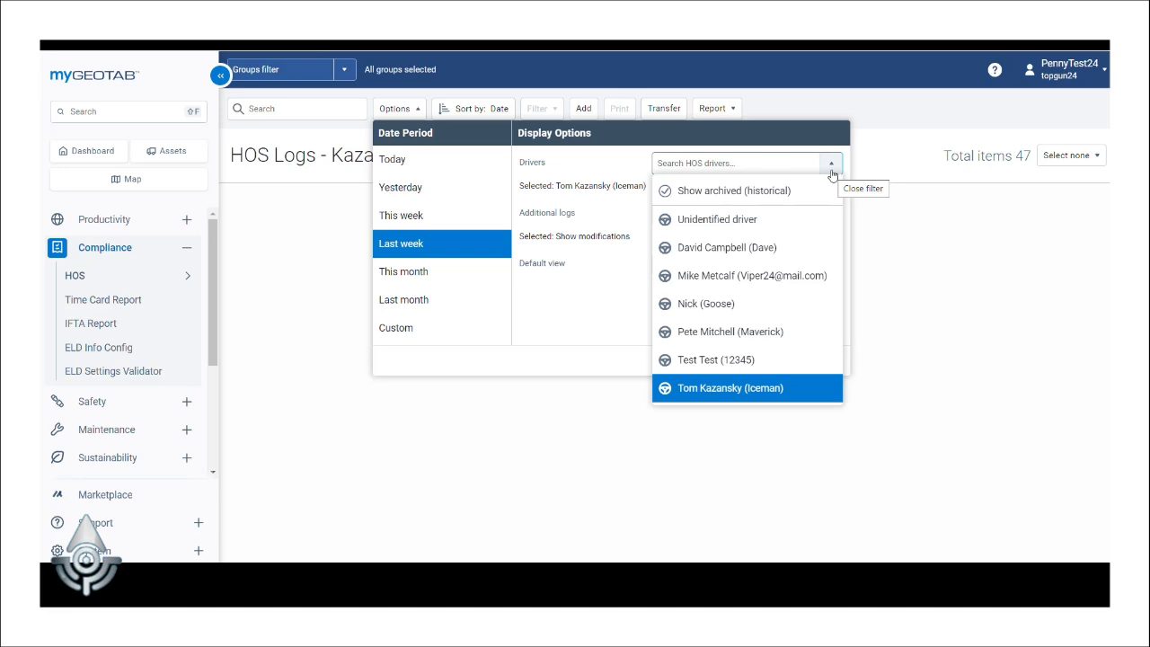
pyautogui.click(830, 162)
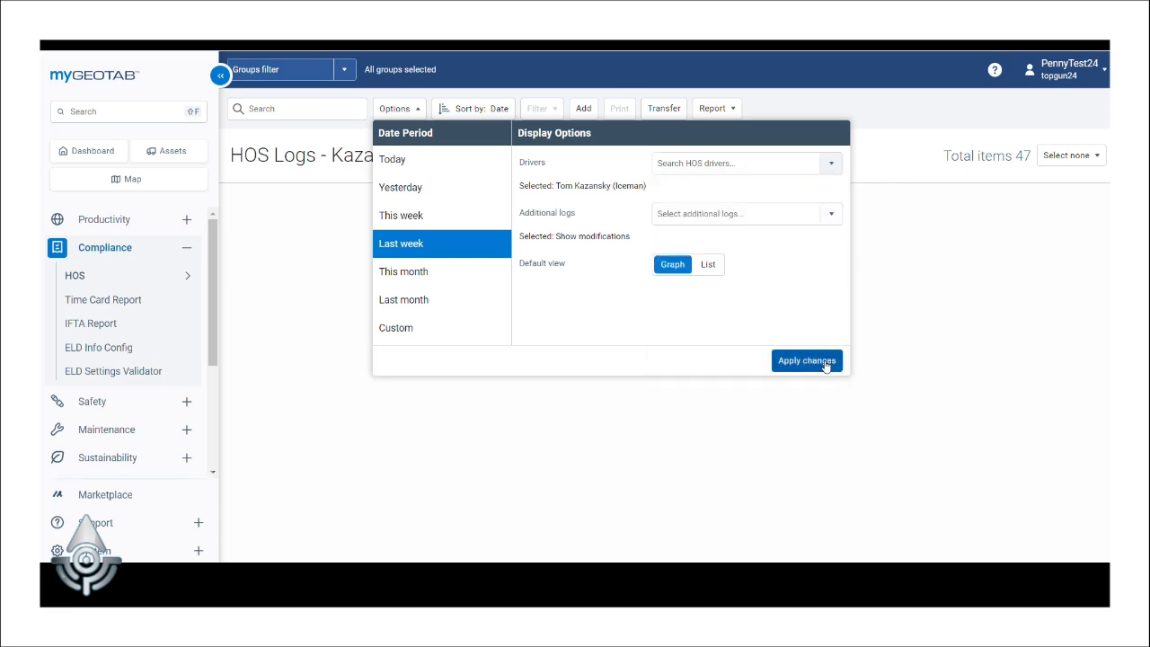
pyautogui.click(806, 359)
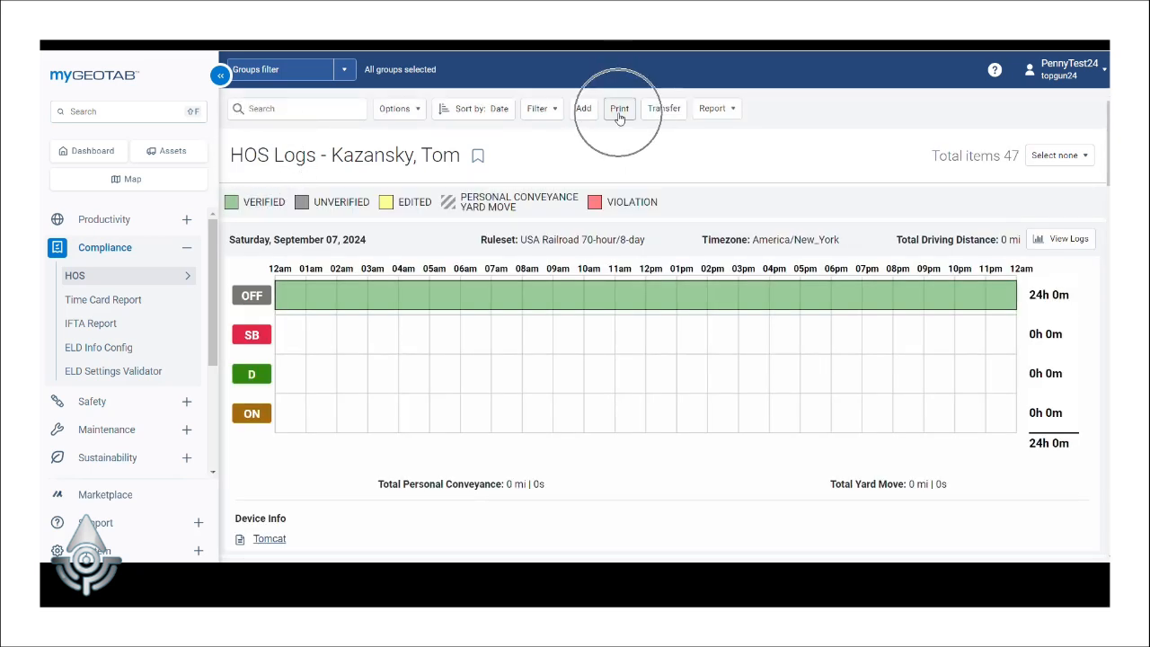
pyautogui.click(619, 108)
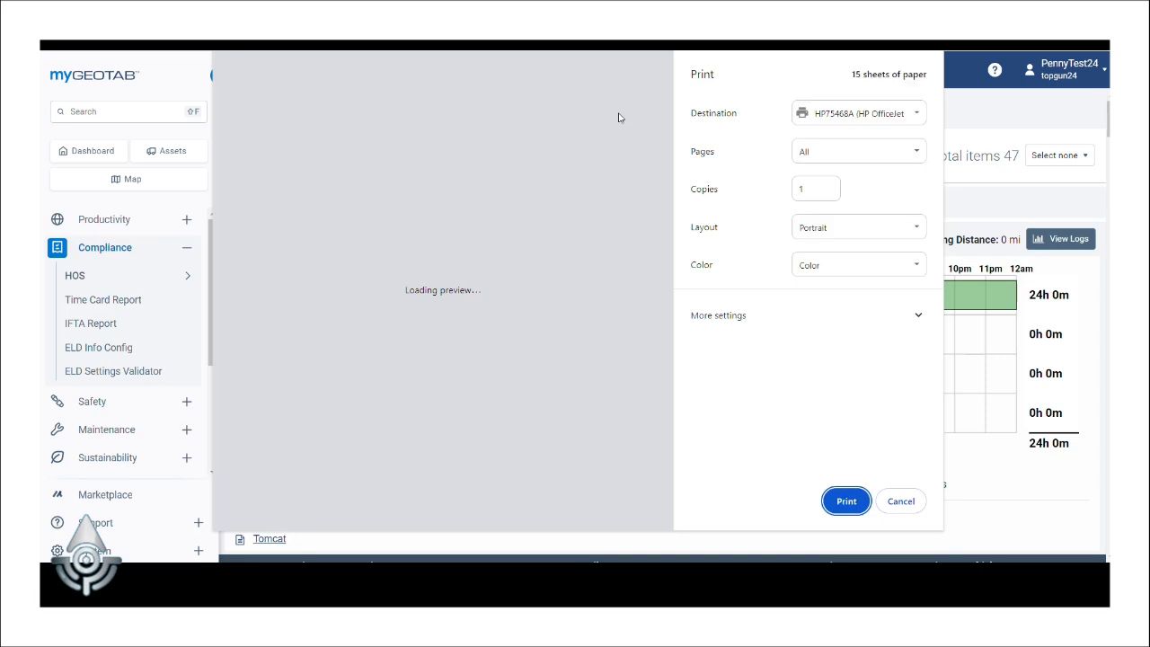